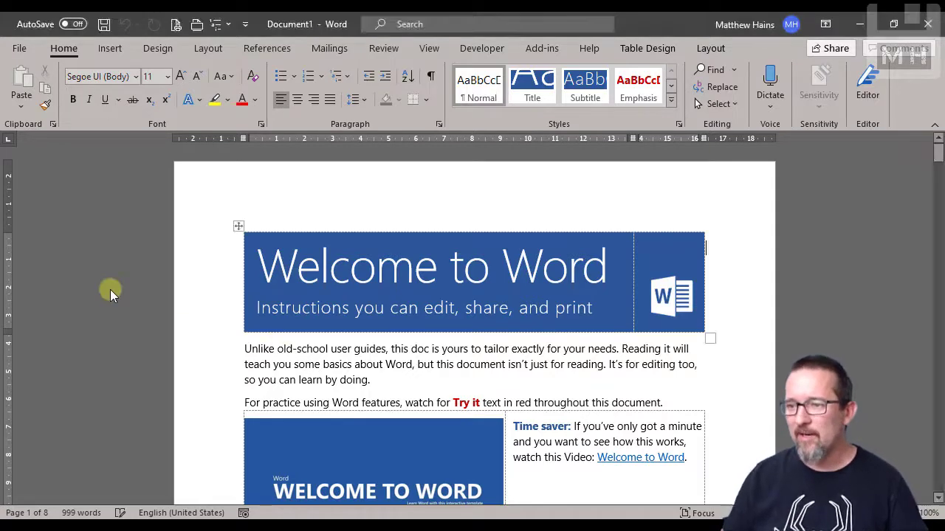
Step: Show the document's Info page with the Check for Issues choices listed
{"action": "left_click", "coordinate": [20, 47]}
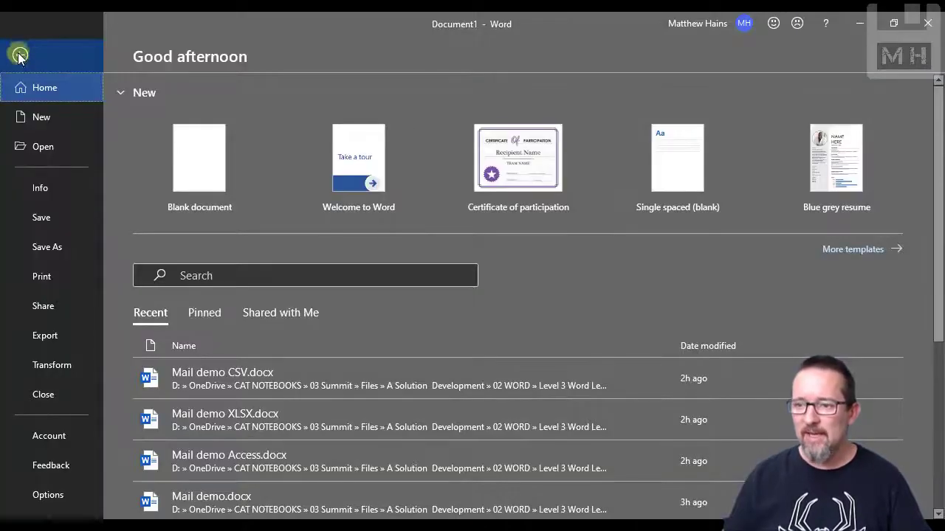
{"action": "left_click", "coordinate": [40, 187]}
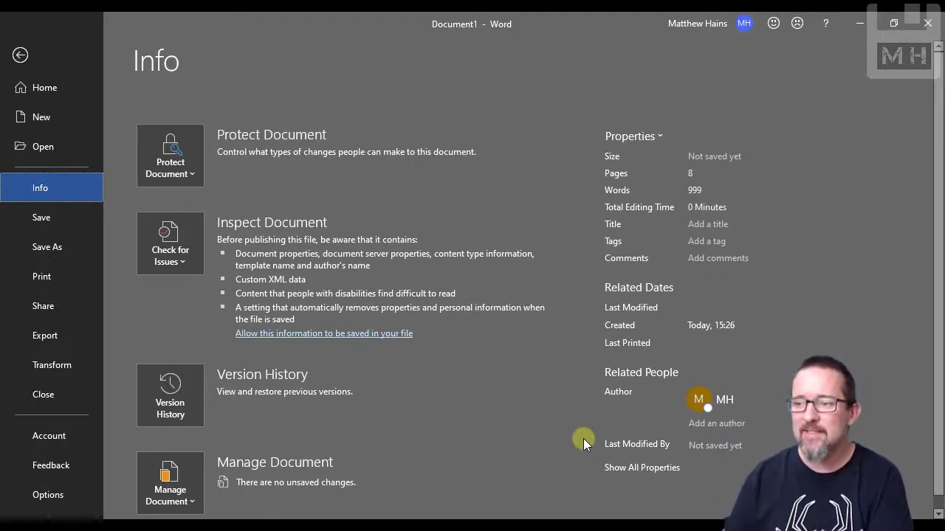
{"action": "mouse_move", "coordinate": [204, 240]}
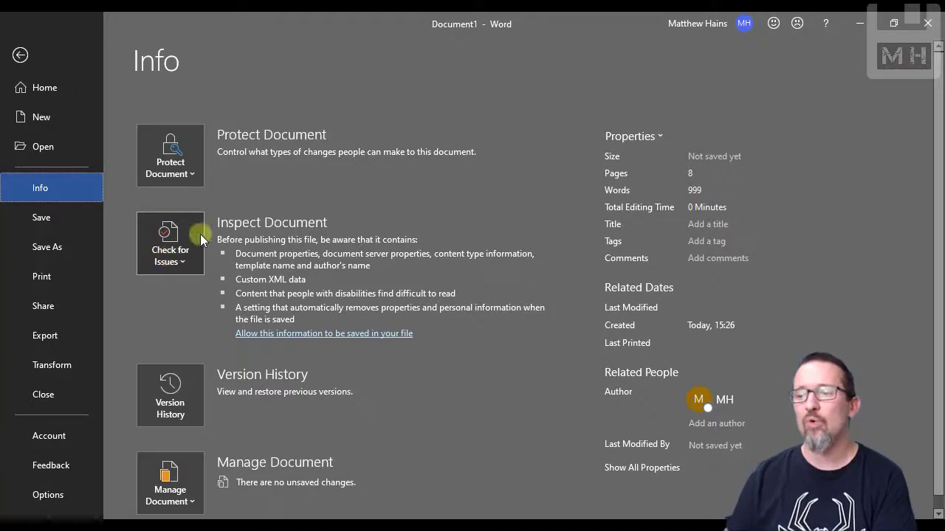
{"action": "mouse_move", "coordinate": [205, 266]}
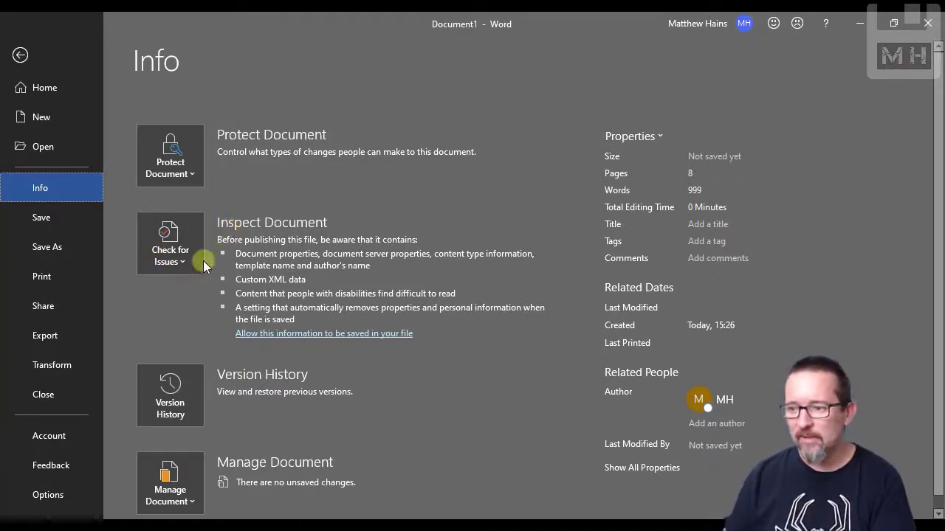
{"action": "left_click", "coordinate": [170, 243]}
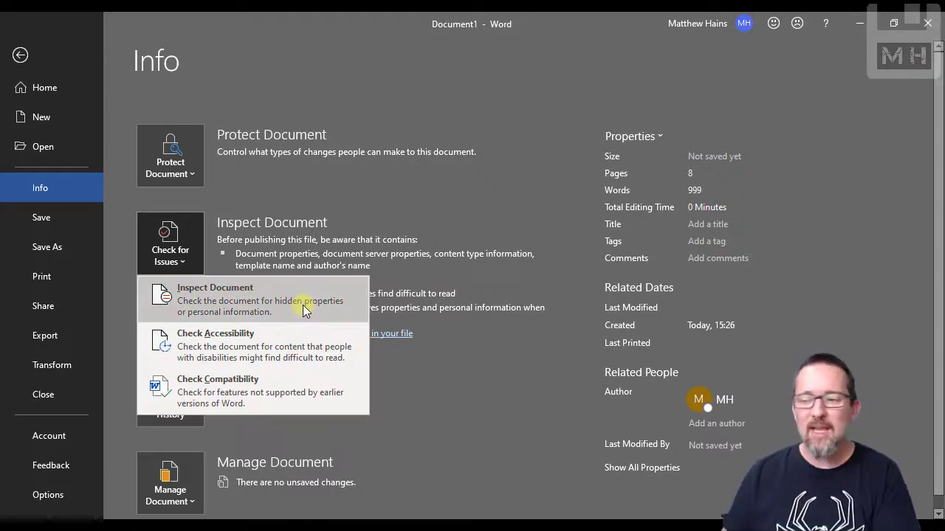
{"action": "mouse_move", "coordinate": [302, 343]}
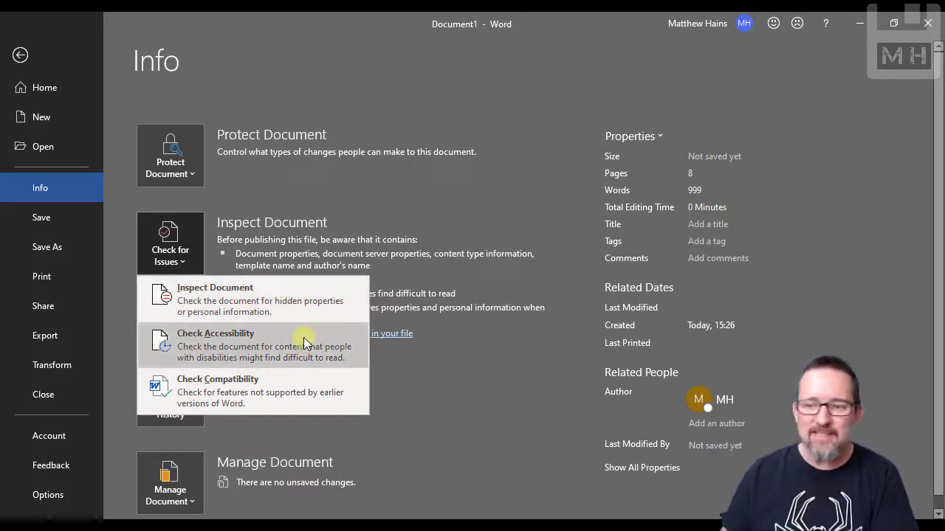
{"action": "mouse_move", "coordinate": [306, 399]}
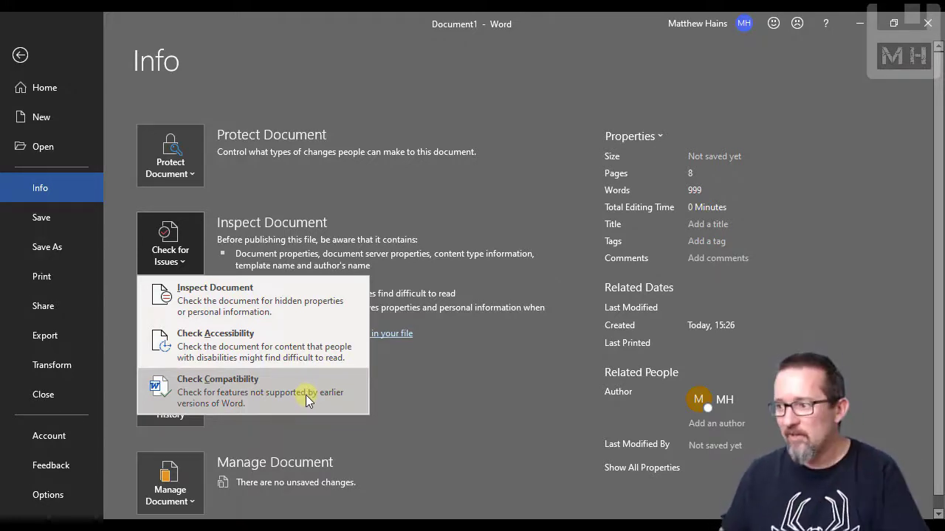
{"action": "mouse_move", "coordinate": [263, 298]}
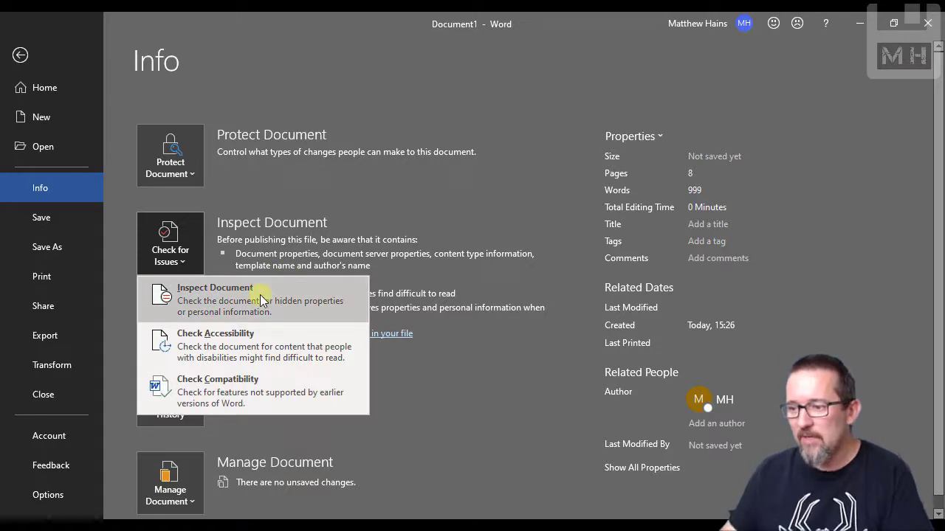
{"action": "left_click", "coordinate": [215, 298]}
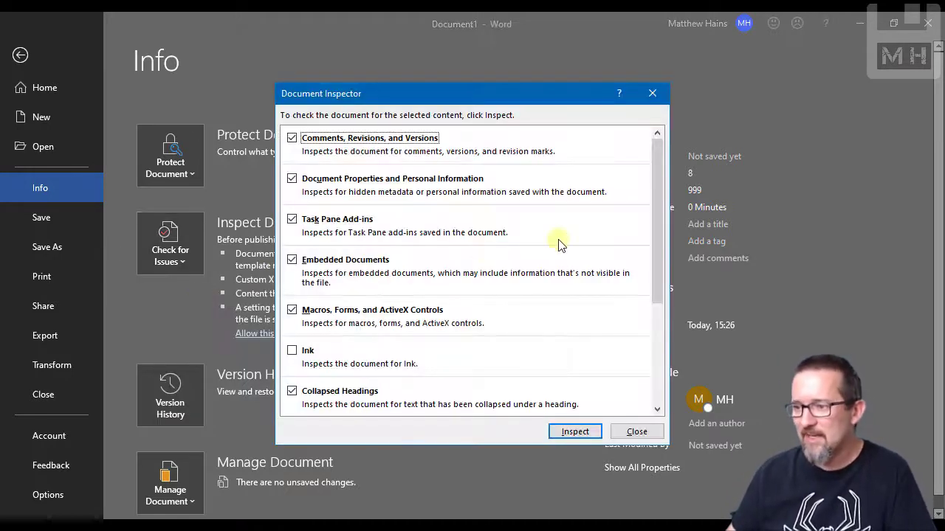
{"action": "mouse_move", "coordinate": [493, 159]}
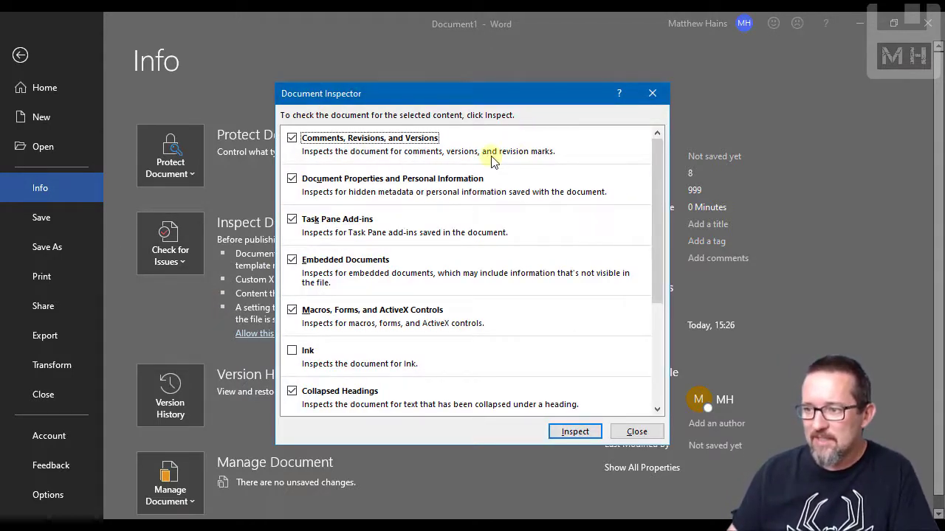
{"action": "mouse_move", "coordinate": [390, 165]}
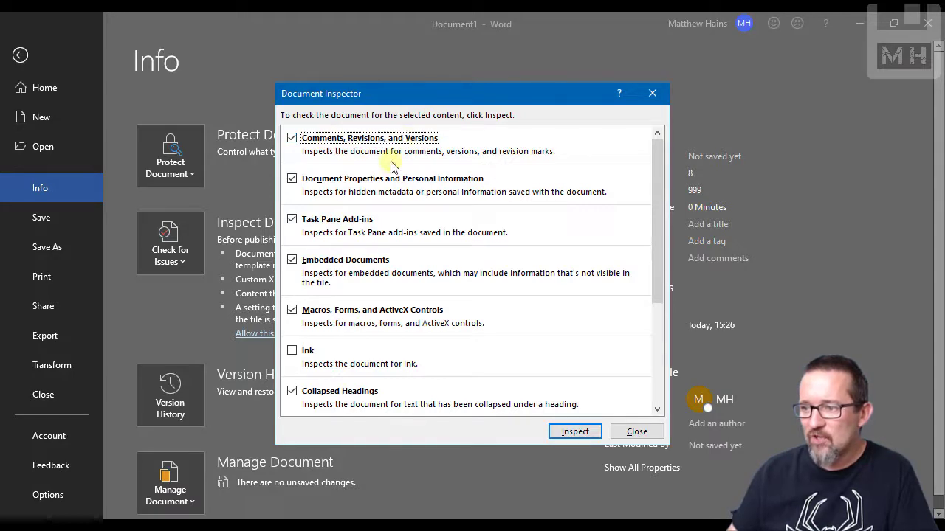
{"action": "mouse_move", "coordinate": [399, 205]}
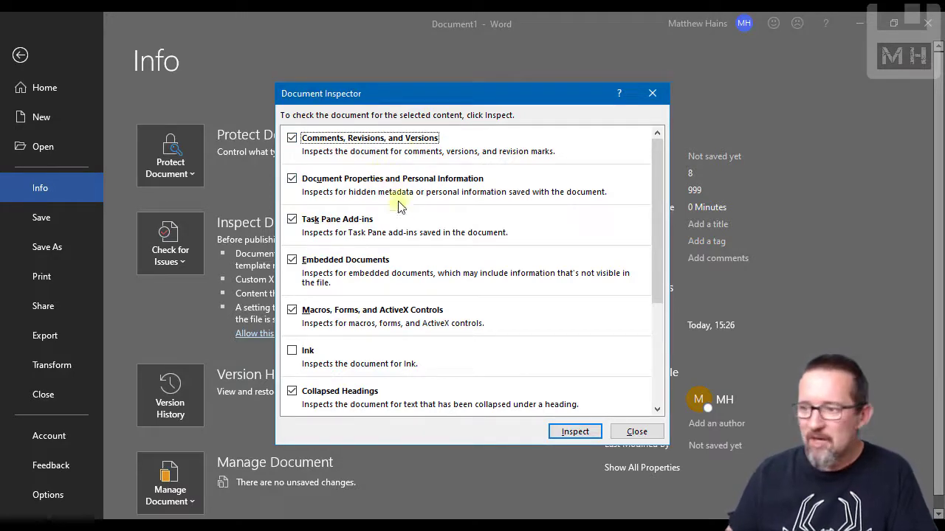
{"action": "mouse_move", "coordinate": [472, 243]}
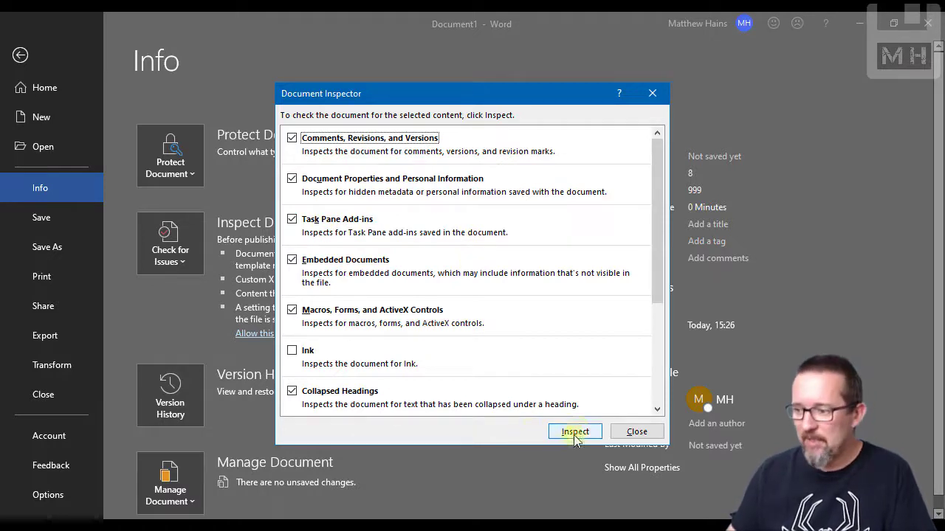
{"action": "left_click", "coordinate": [574, 431]}
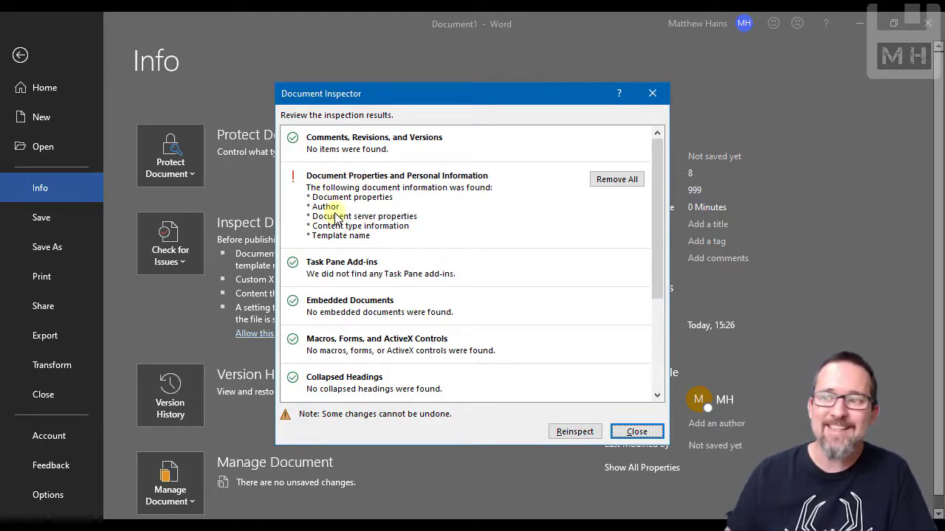
{"action": "mouse_move", "coordinate": [623, 259]}
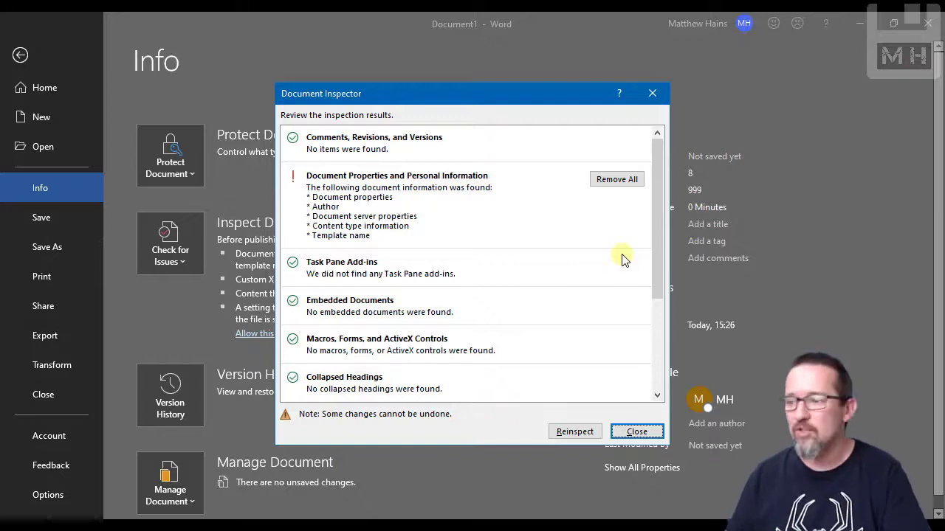
{"action": "left_click", "coordinate": [636, 431]}
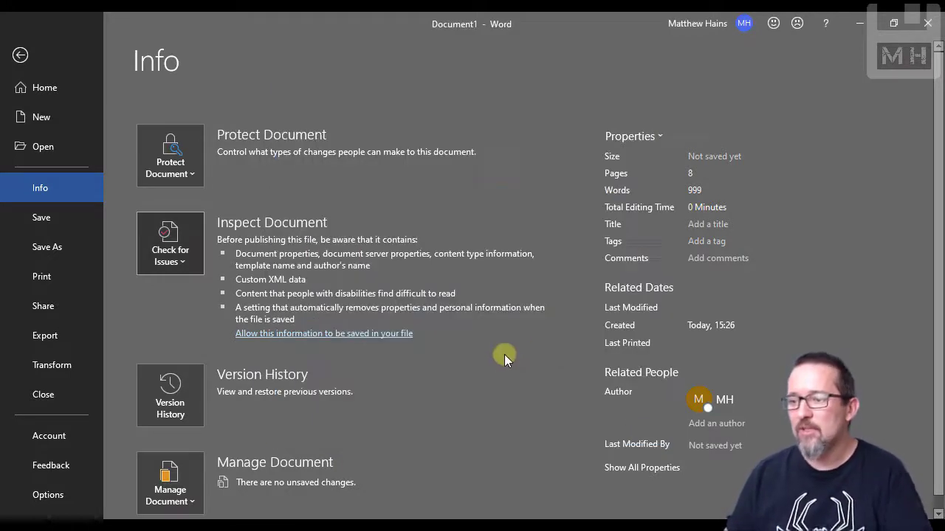
Step: Run the Accessibility Checker on the document and dismiss its tip
{"action": "left_click", "coordinate": [170, 243]}
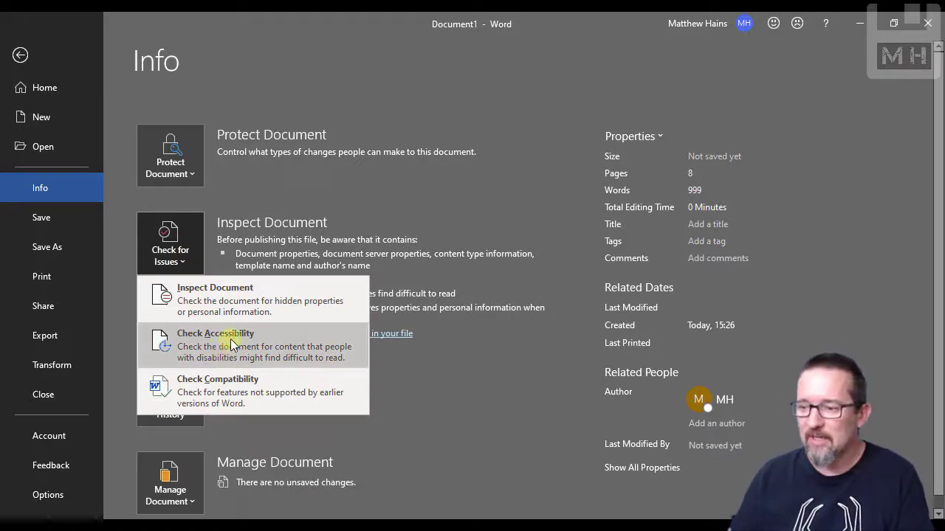
{"action": "left_click", "coordinate": [216, 345]}
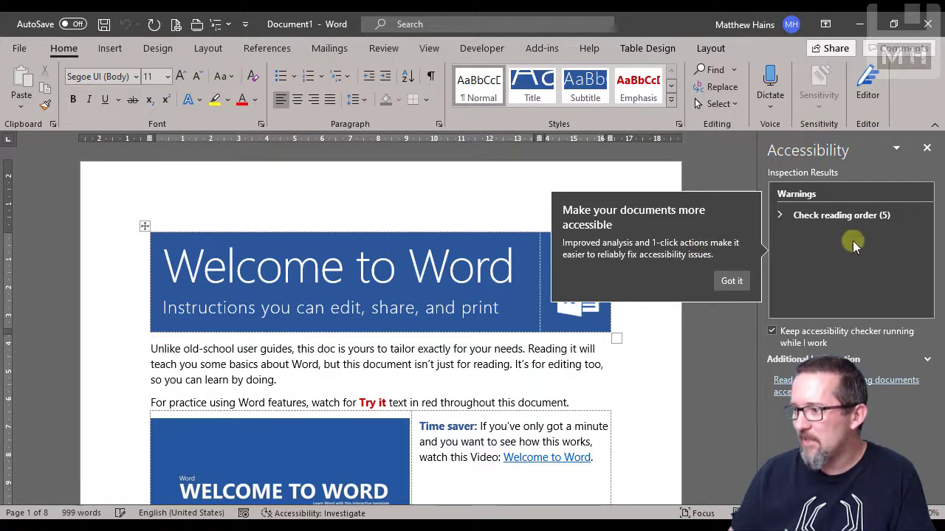
{"action": "mouse_move", "coordinate": [731, 282]}
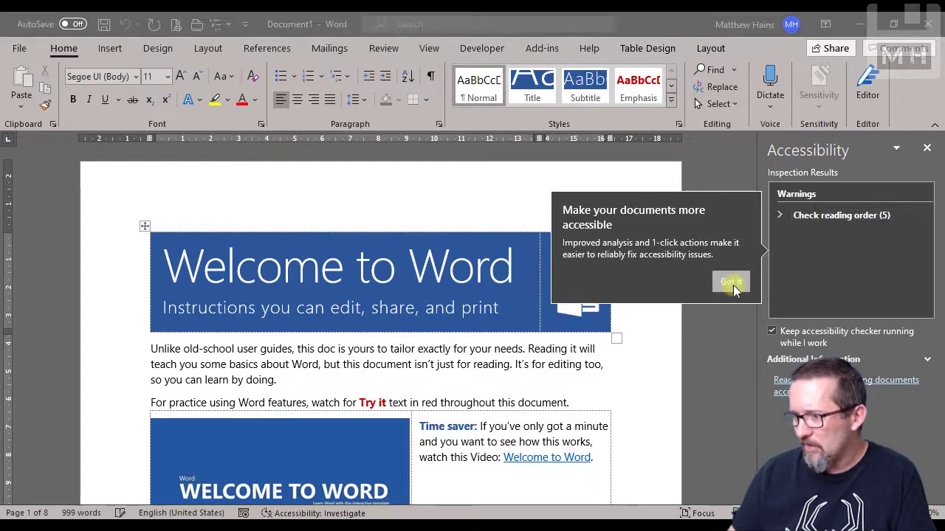
{"action": "left_click", "coordinate": [729, 282]}
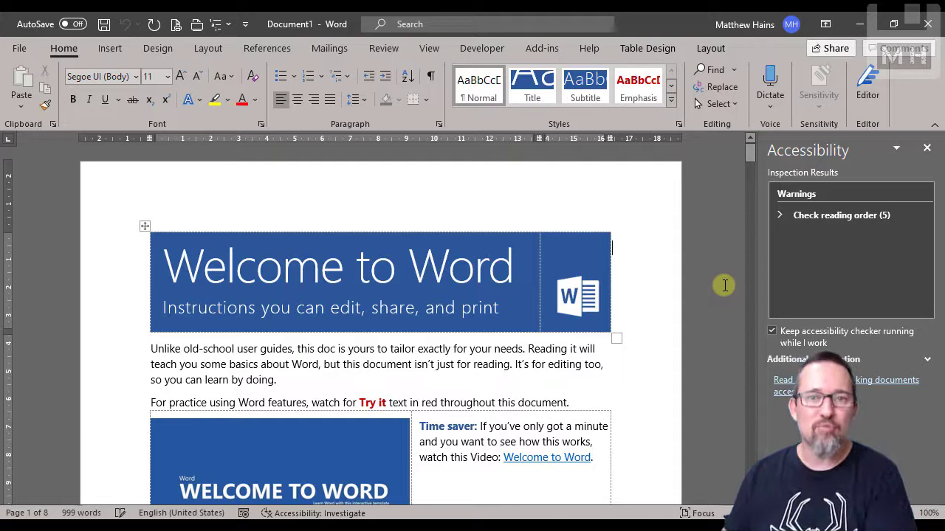
Step: Review the table reading-order warning, visit a flagged table, then return to the File start page
{"action": "scroll", "scroll_direction": "up", "scroll_amount": 3}
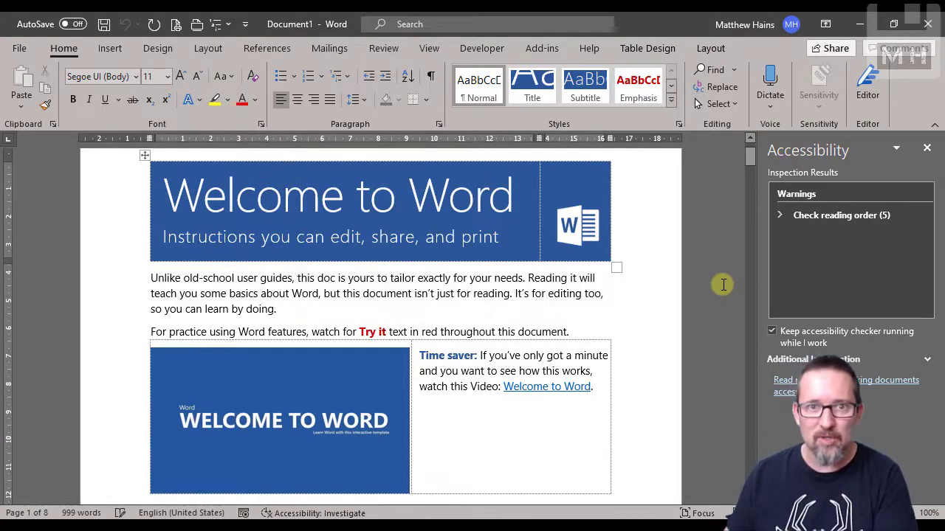
{"action": "mouse_move", "coordinate": [897, 286]}
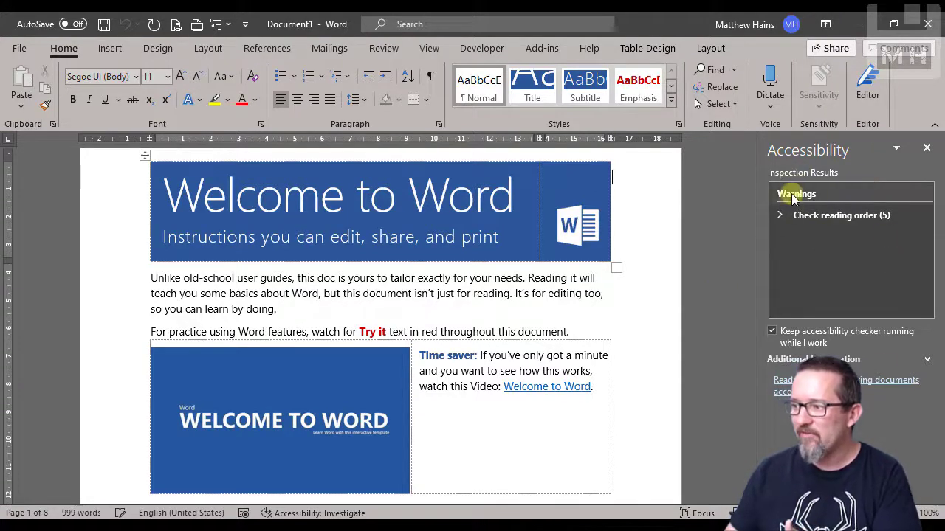
{"action": "left_click", "coordinate": [779, 216]}
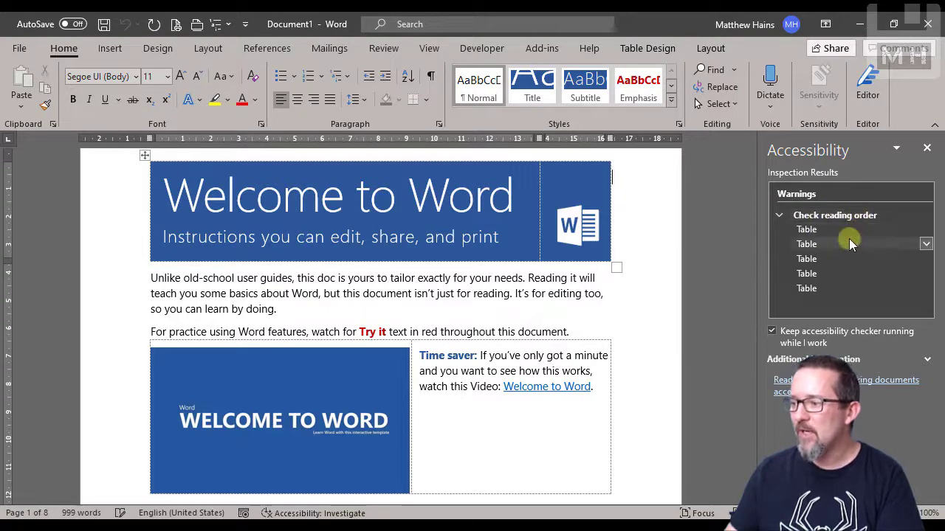
{"action": "left_click", "coordinate": [927, 260]}
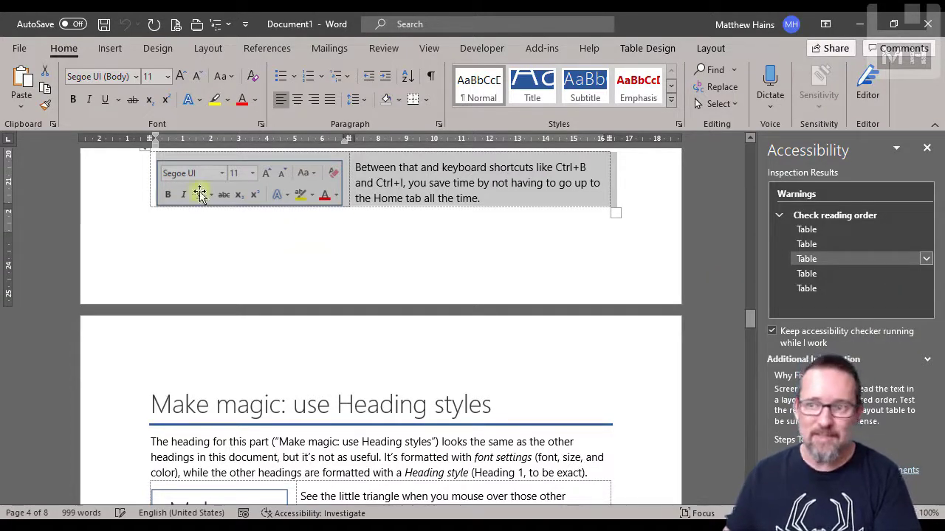
{"action": "left_click", "coordinate": [19, 47]}
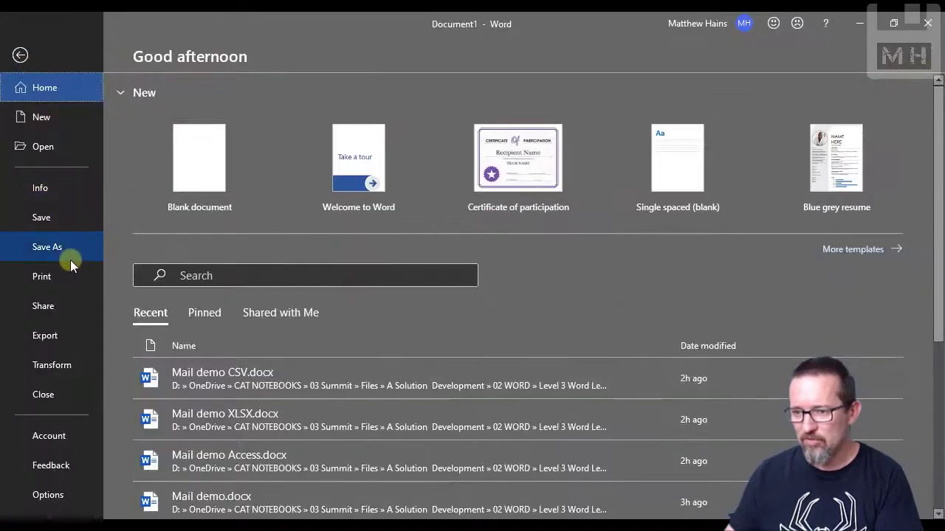
Step: Run Check Compatibility from the Info page's Check for Issues list
{"action": "left_click", "coordinate": [40, 188]}
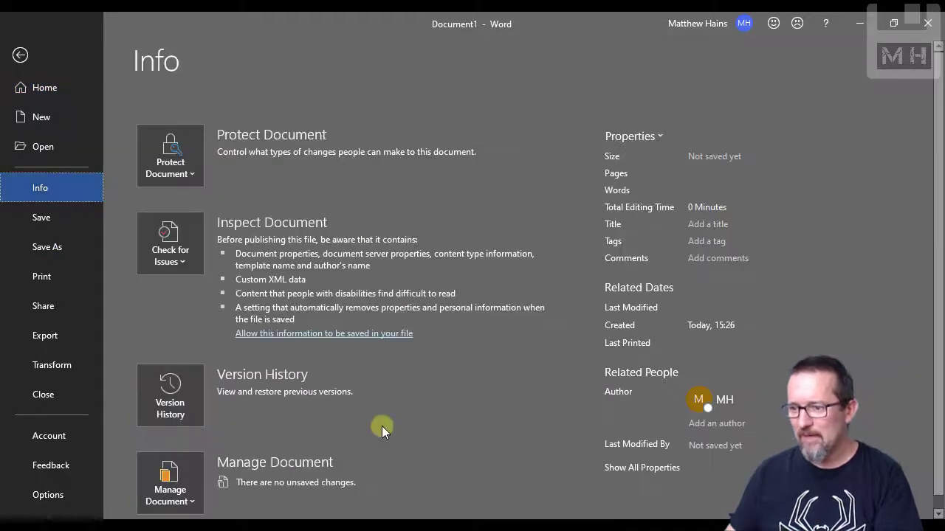
{"action": "left_click", "coordinate": [170, 236]}
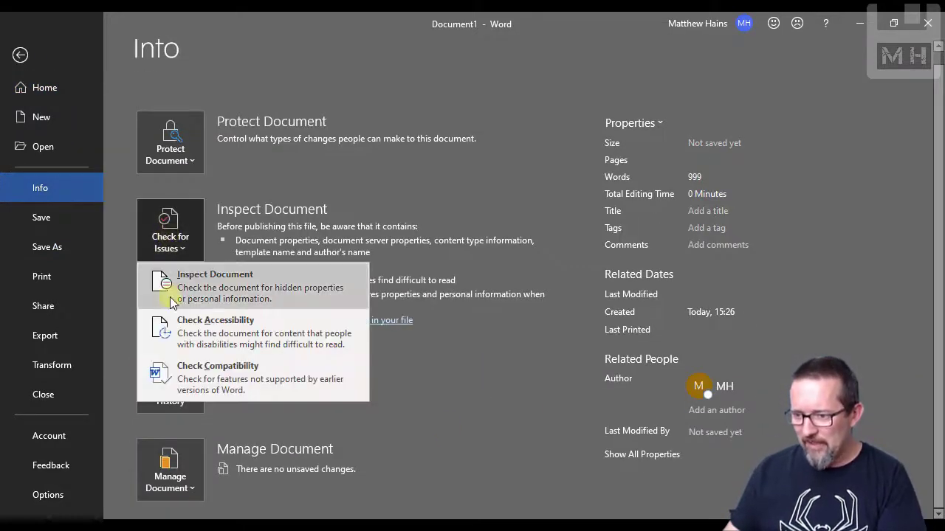
{"action": "mouse_move", "coordinate": [292, 378]}
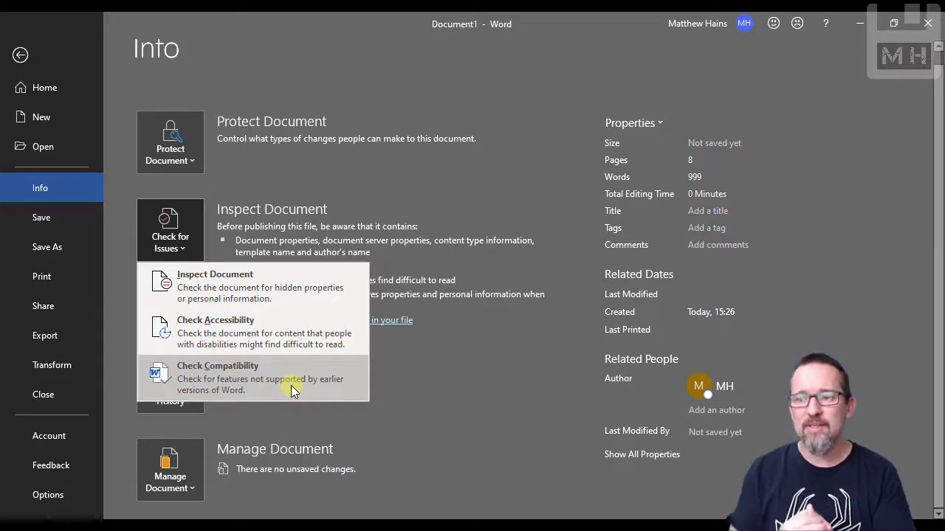
{"action": "mouse_move", "coordinate": [251, 377]}
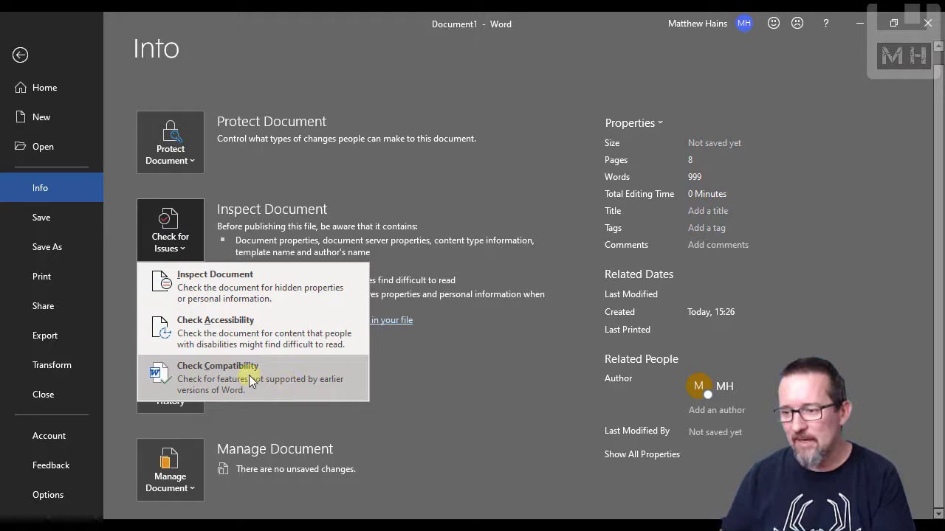
{"action": "left_click", "coordinate": [217, 366]}
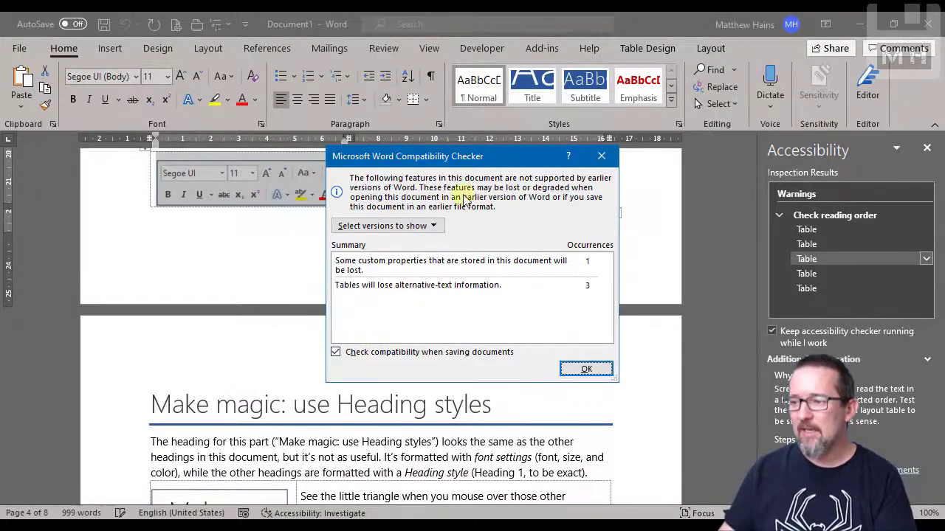
Step: Review the Compatibility Checker's versions to show, close the report and return to the File start page
{"action": "left_click_drag", "start_coordinate": [472, 156], "coordinate": [411, 100]}
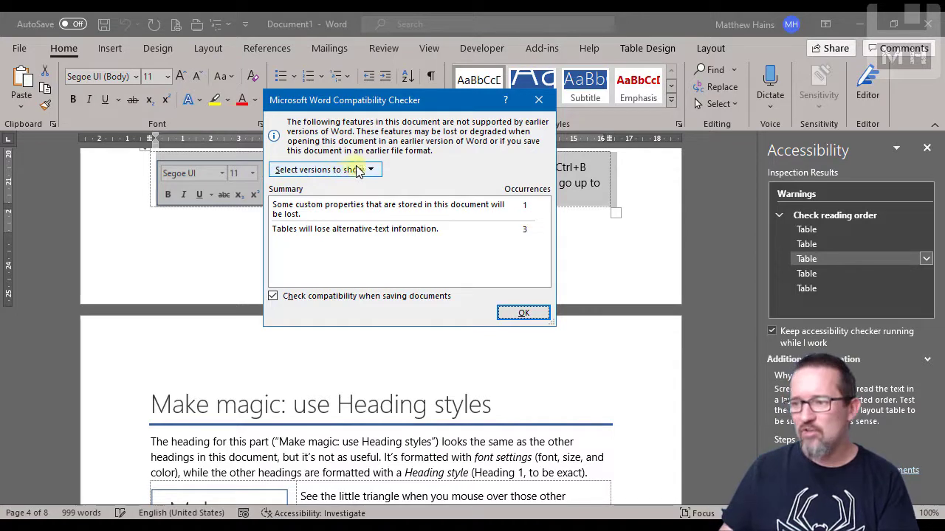
{"action": "left_click", "coordinate": [372, 168]}
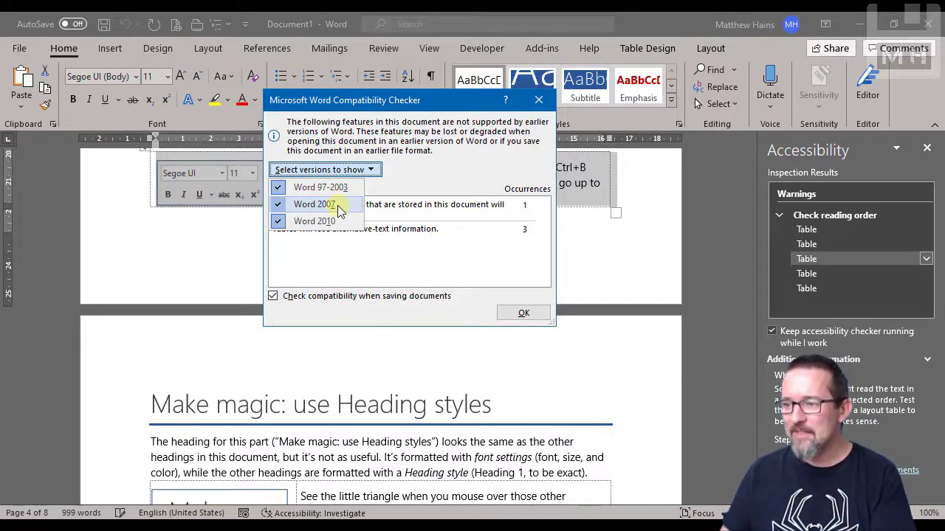
{"action": "mouse_move", "coordinate": [314, 222]}
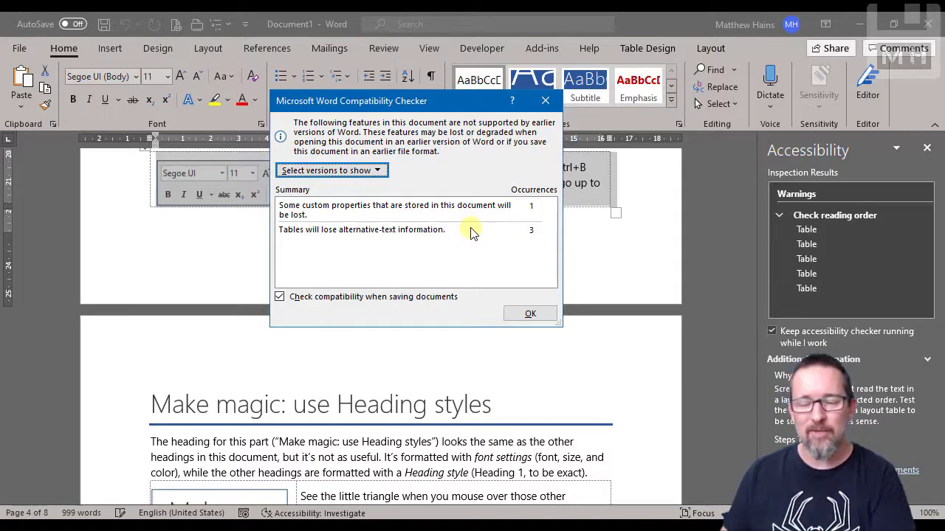
{"action": "left_click", "coordinate": [530, 313]}
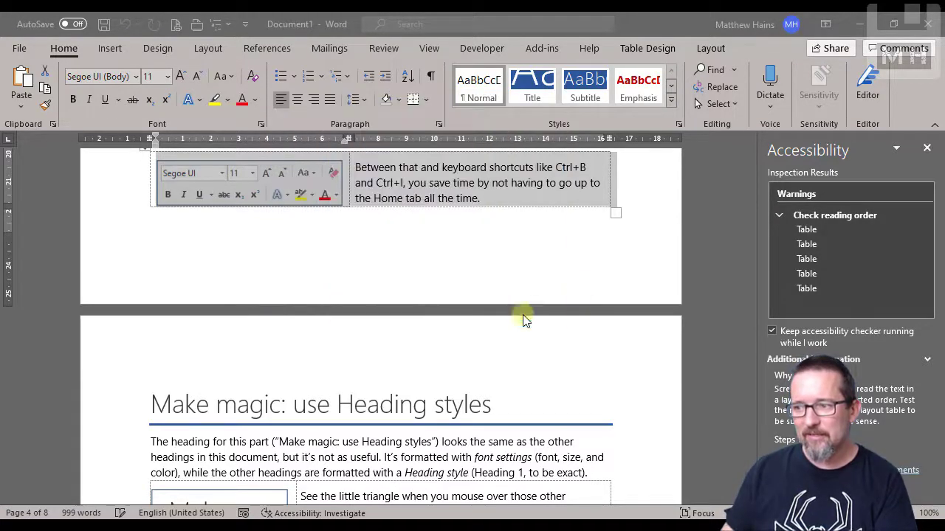
{"action": "left_click", "coordinate": [19, 47]}
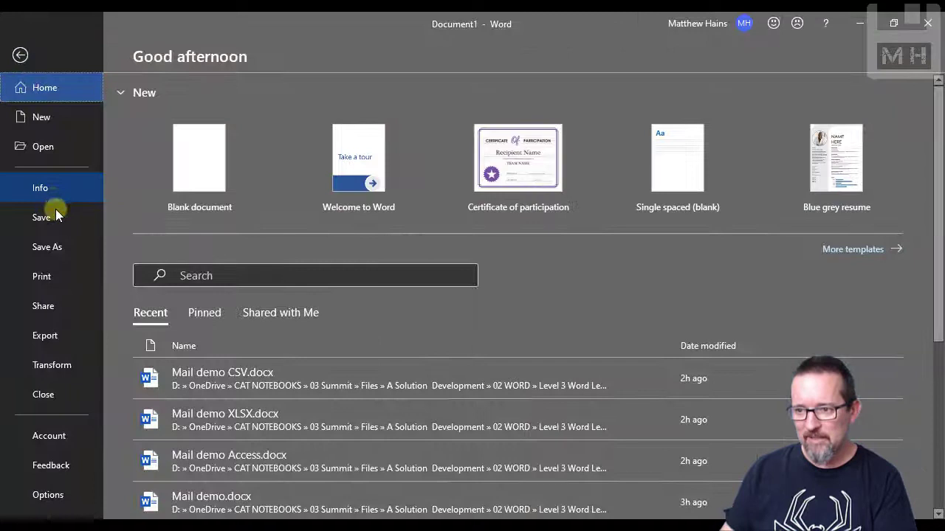
Step: Show the Info page again with the Inspect Document details
{"action": "left_click", "coordinate": [40, 188]}
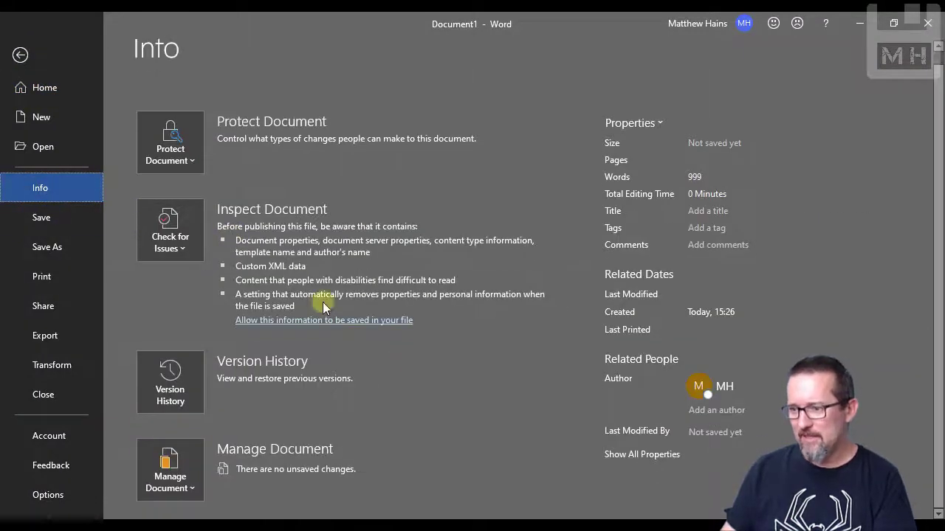
{"action": "left_click", "coordinate": [170, 230]}
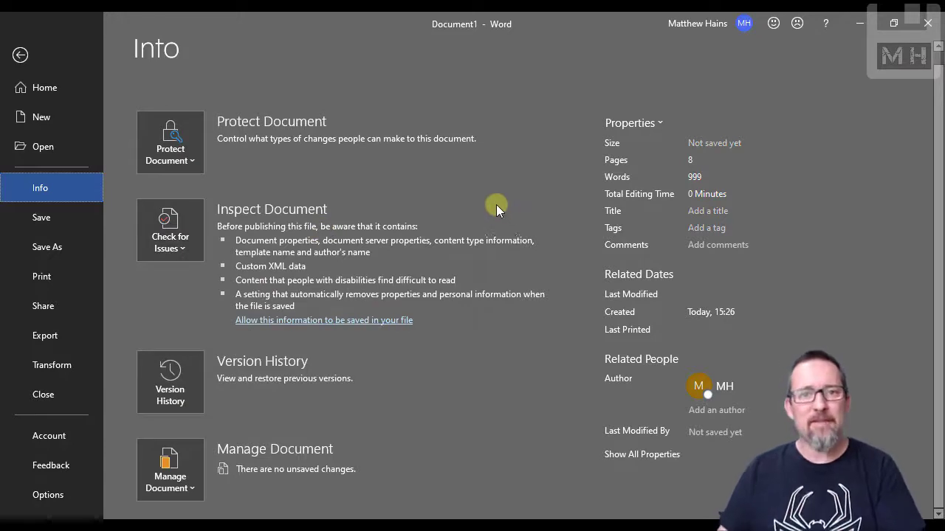
{"action": "mouse_move", "coordinate": [416, 227]}
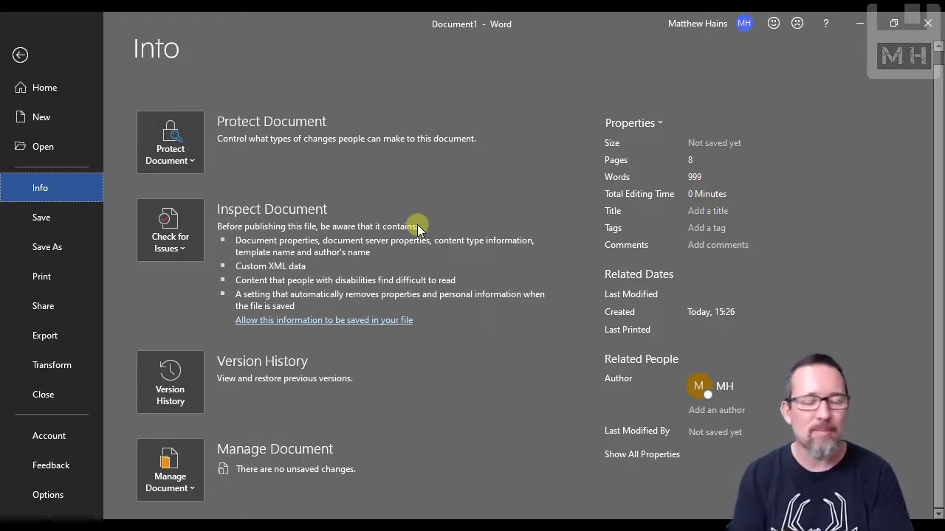
{"action": "mouse_move", "coordinate": [47, 248]}
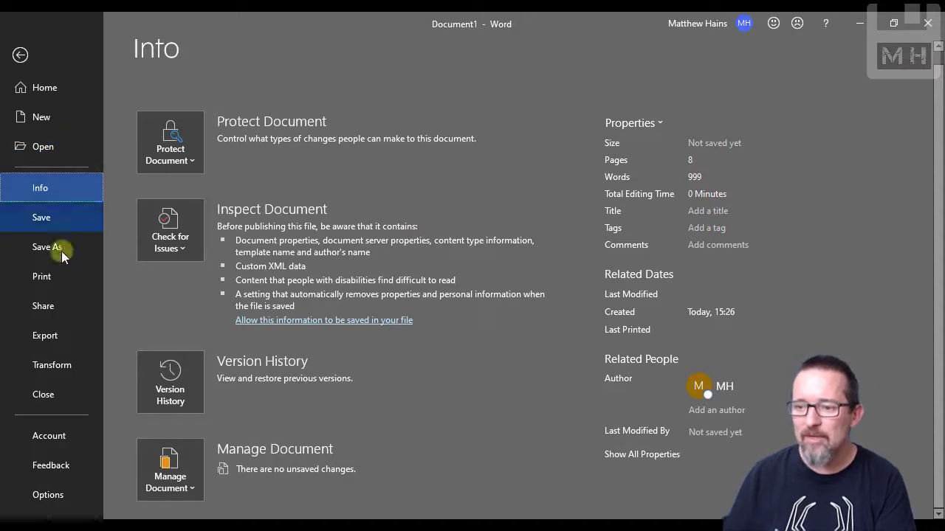
Step: Show the Export page offering Create PDF/XPS Document
{"action": "left_click", "coordinate": [44, 335]}
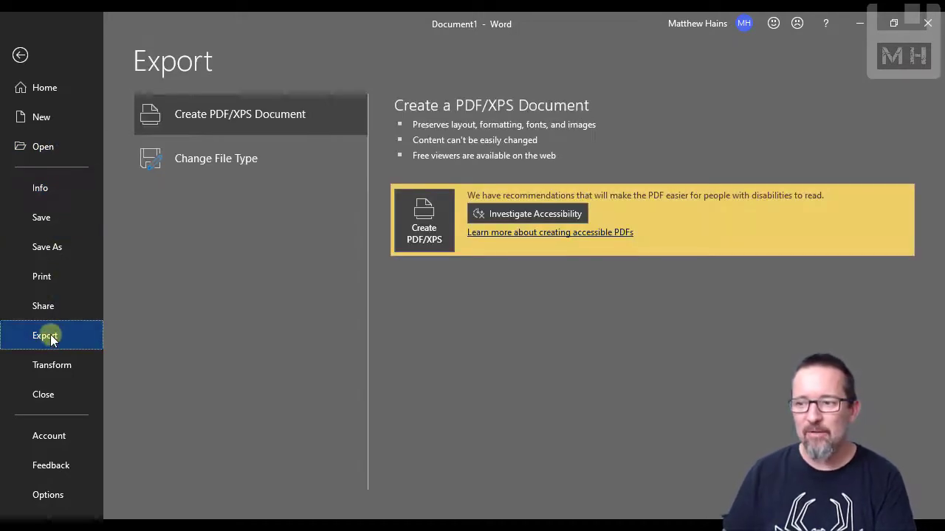
{"action": "mouse_move", "coordinate": [347, 132]}
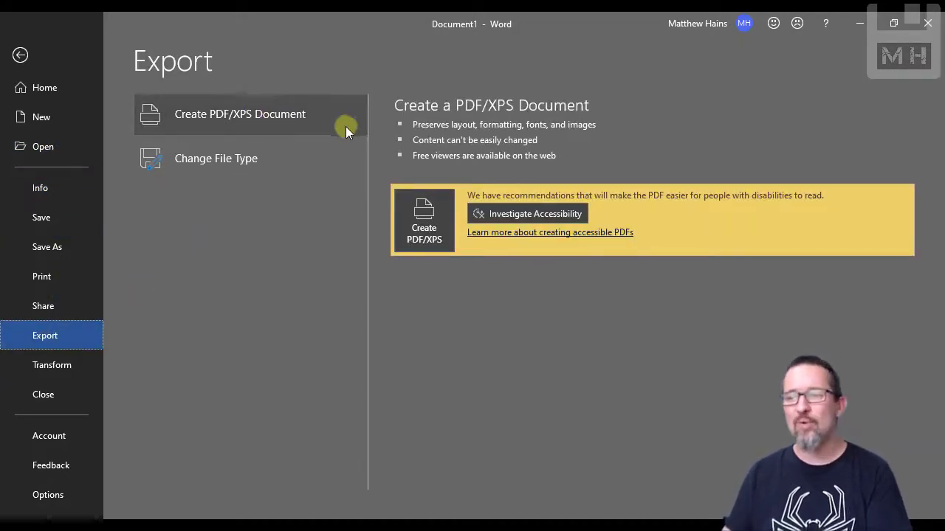
{"action": "mouse_move", "coordinate": [263, 110]}
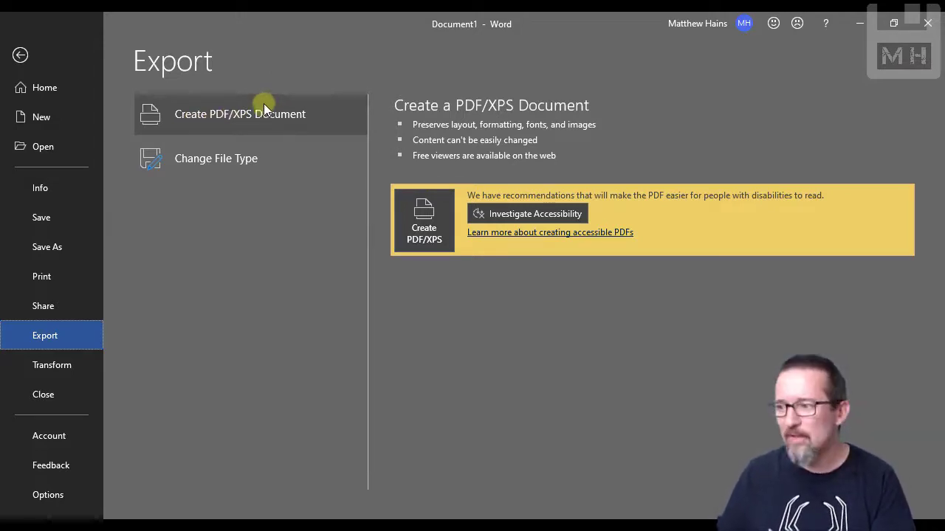
{"action": "mouse_move", "coordinate": [422, 222]}
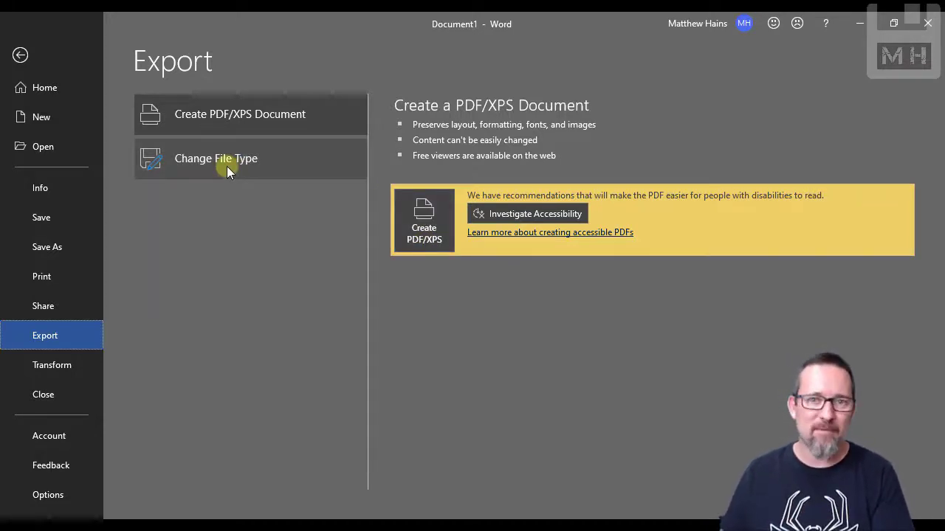
{"action": "left_click", "coordinate": [216, 158]}
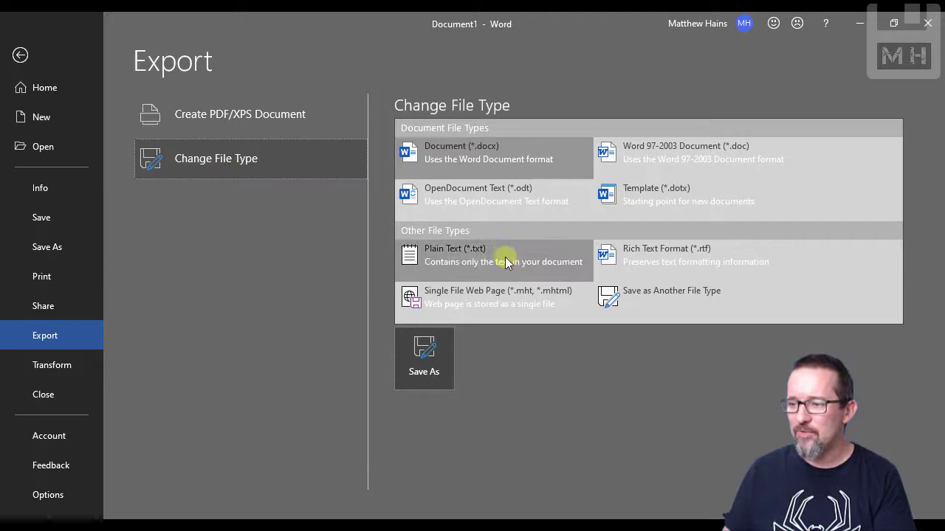
{"action": "mouse_move", "coordinate": [495, 298]}
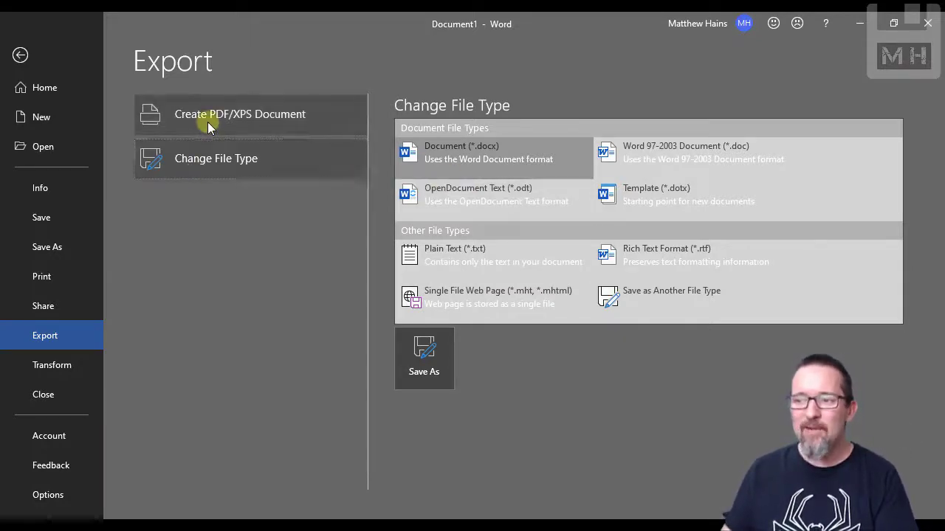
{"action": "left_click", "coordinate": [240, 114]}
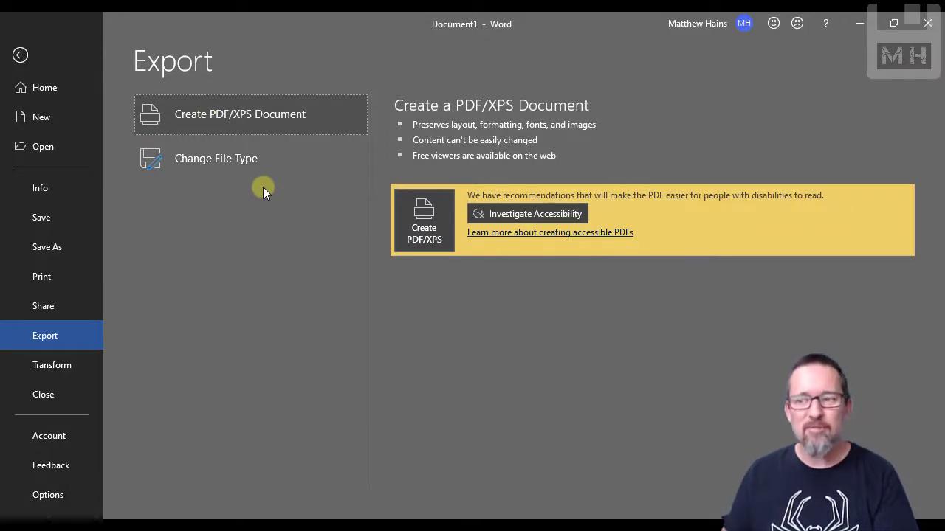